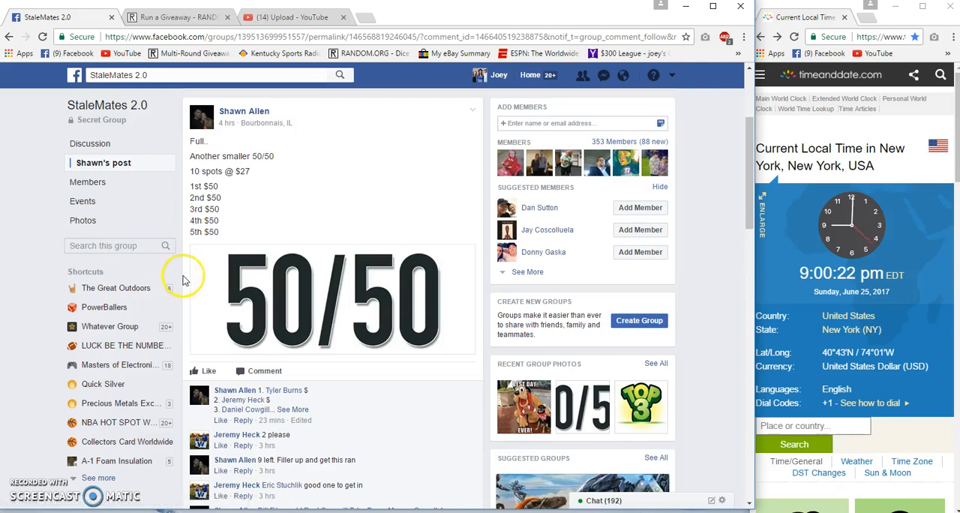
Step: Expand the full ten-entrant list in the Facebook post and switch over to the RANDOM.ORG giveaway
{"action": "scroll", "scroll_direction": "down", "scroll_amount": 3}
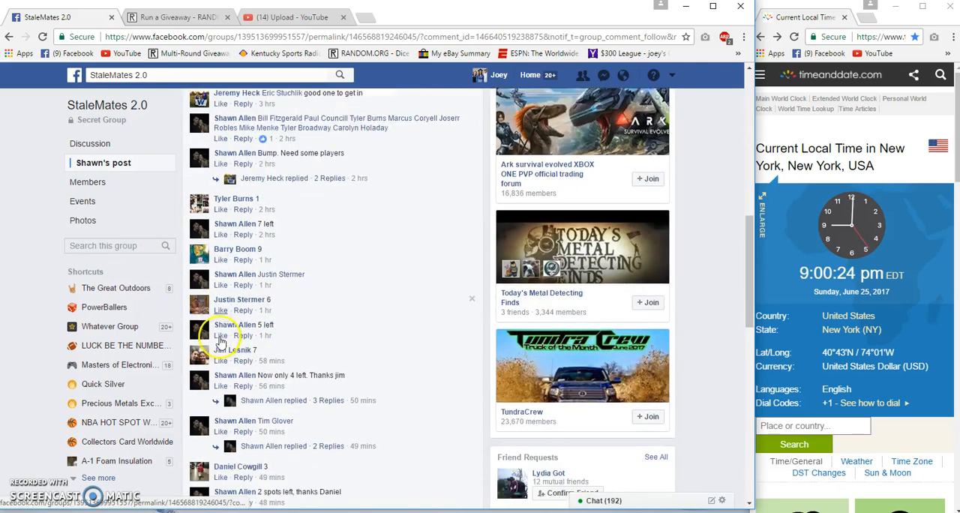
{"action": "scroll", "scroll_direction": "down", "scroll_amount": 3}
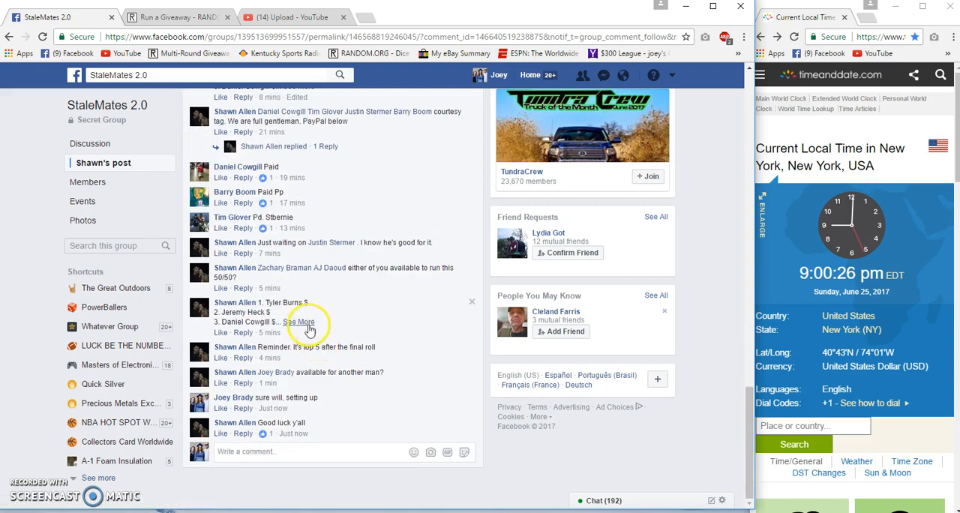
{"action": "left_click", "coordinate": [300, 321]}
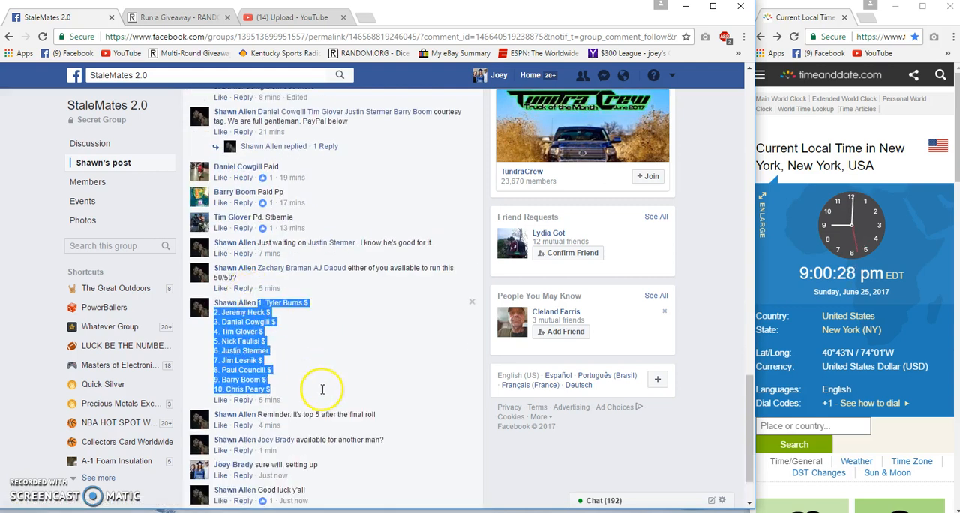
{"action": "scroll", "scroll_direction": "down", "scroll_amount": 3}
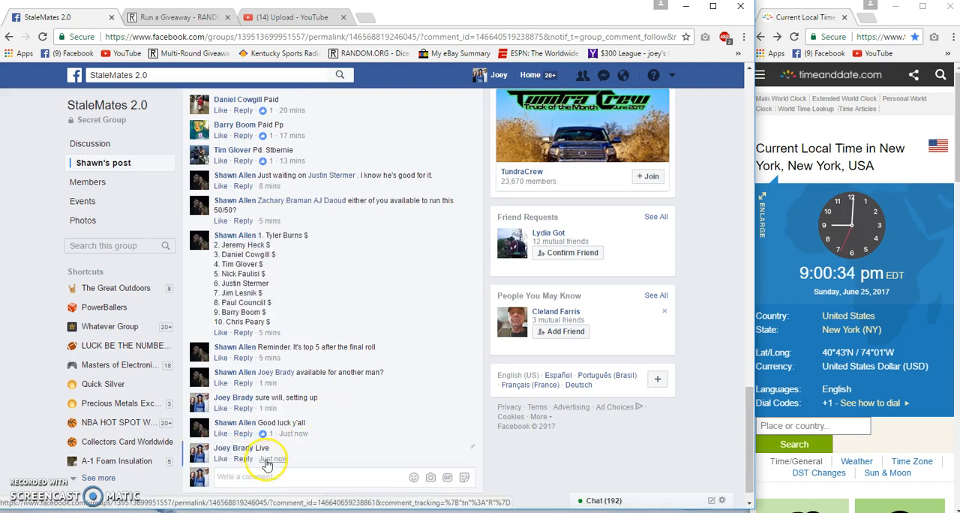
{"action": "left_click", "coordinate": [177, 17]}
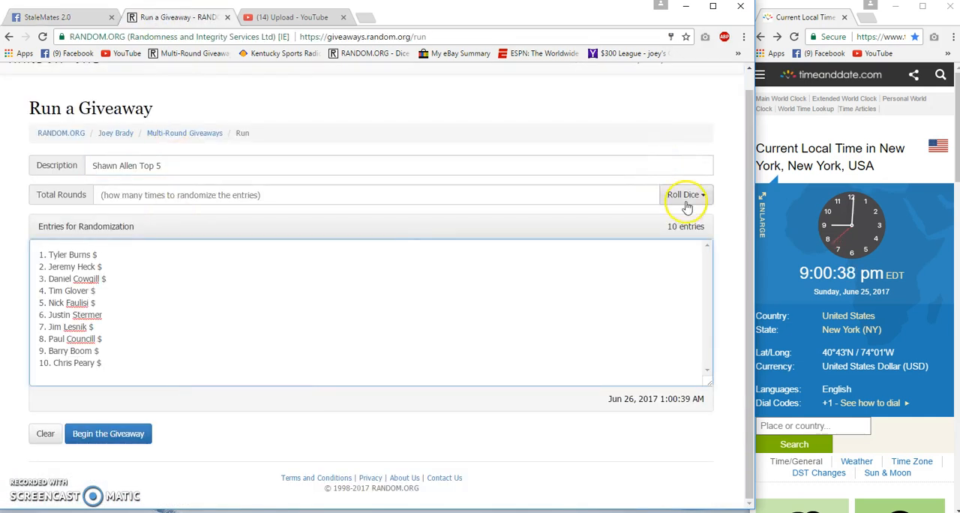
Step: Roll 2d6 to set 7 rounds and begin the giveaway, producing round 1's shuffled list
{"action": "left_click", "coordinate": [684, 195]}
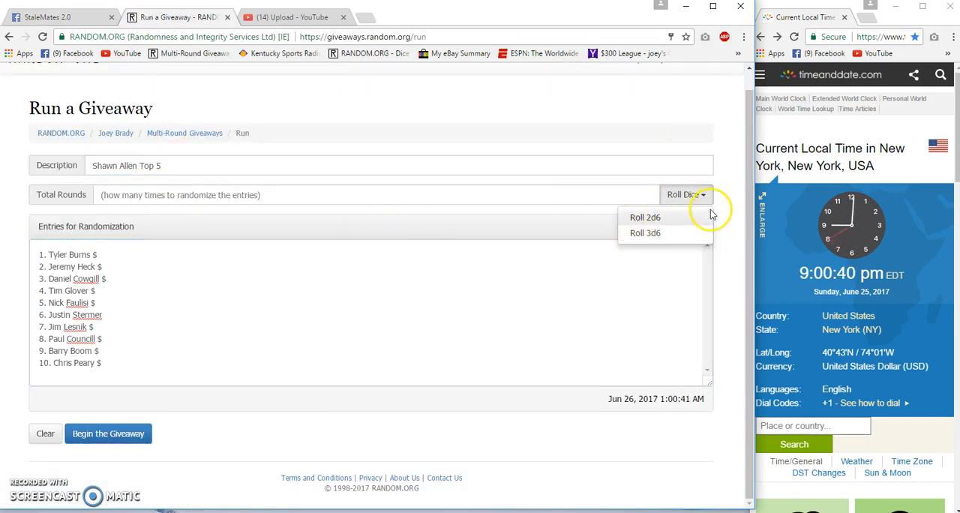
{"action": "left_click", "coordinate": [645, 216]}
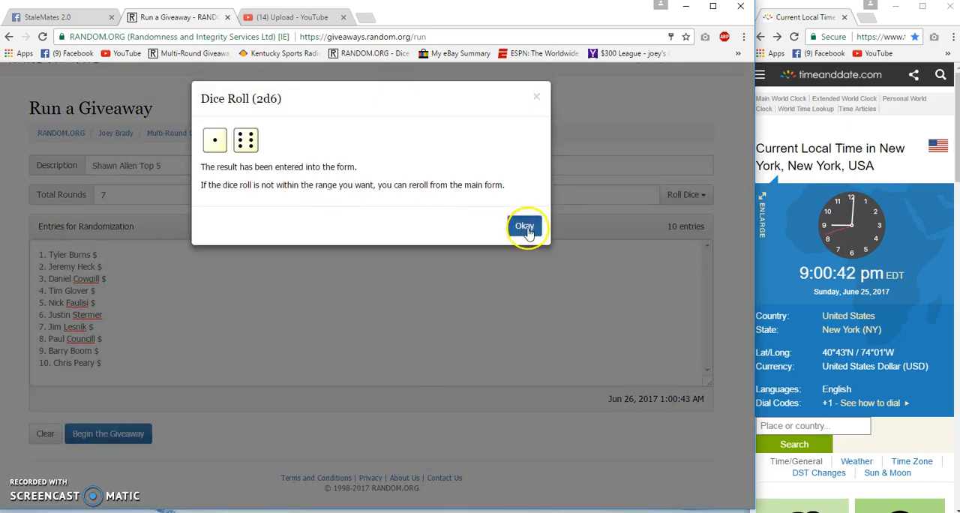
{"action": "left_click", "coordinate": [525, 225]}
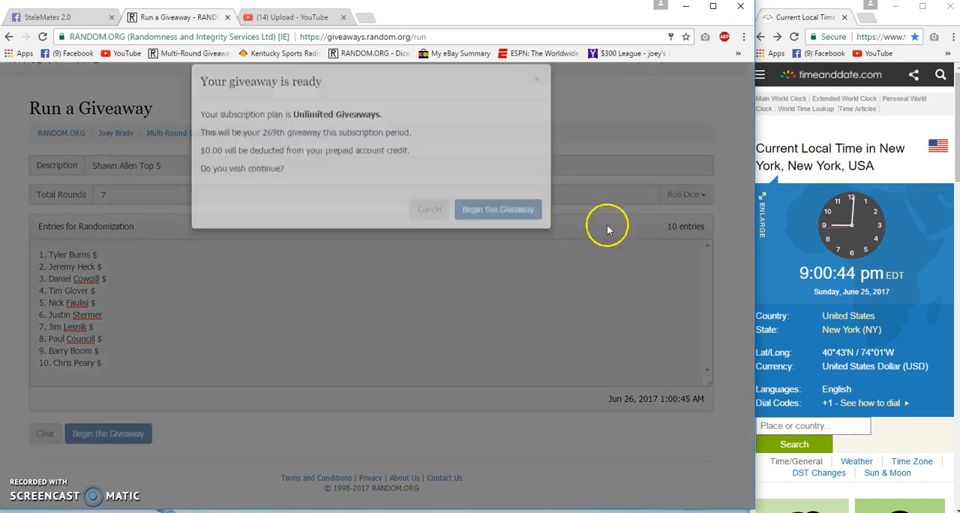
{"action": "left_click", "coordinate": [498, 210]}
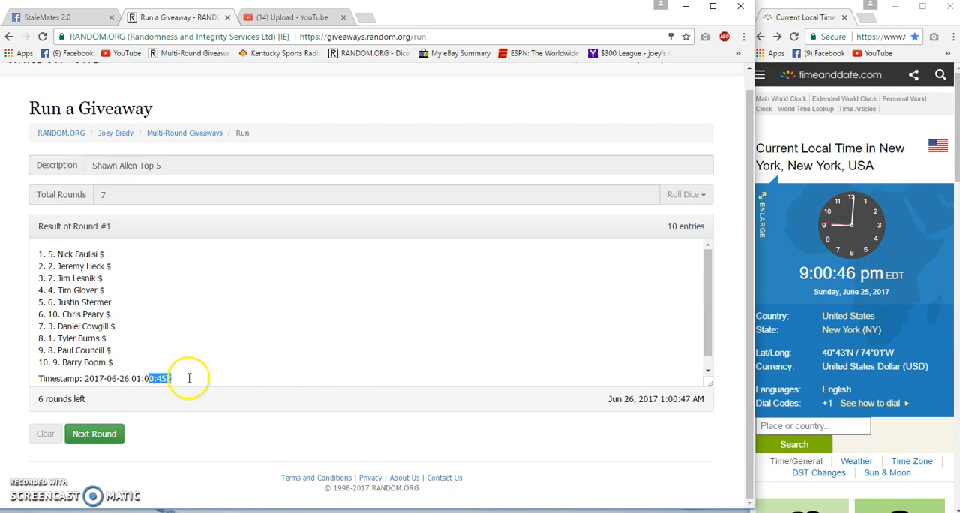
Step: Advance the giveaway round by round until Result of Round #6 shows, then return to Facebook
{"action": "left_click", "coordinate": [93, 434]}
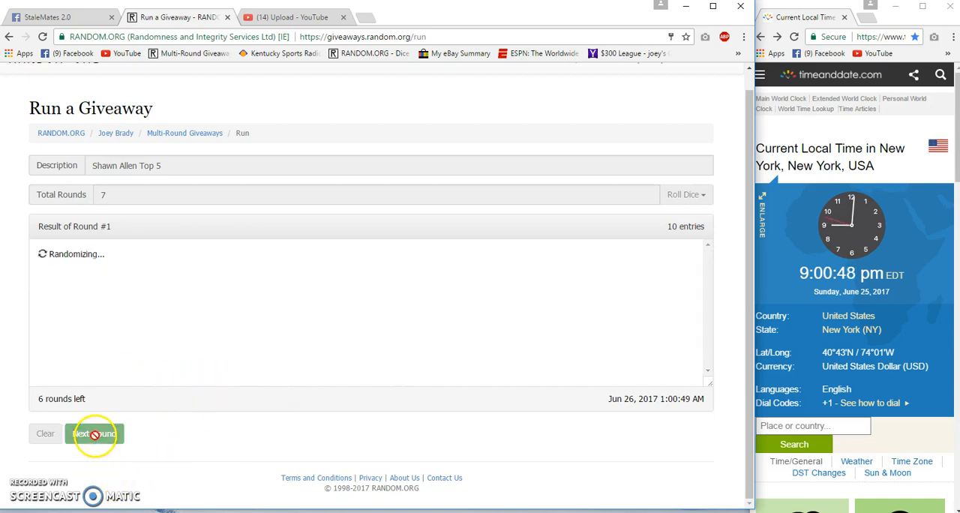
{"action": "left_click", "coordinate": [93, 434]}
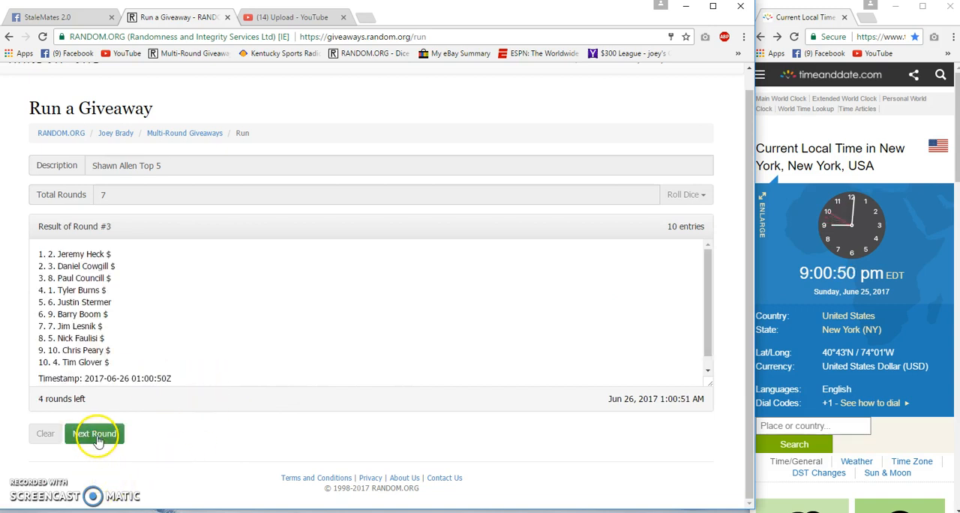
{"action": "left_click", "coordinate": [95, 434]}
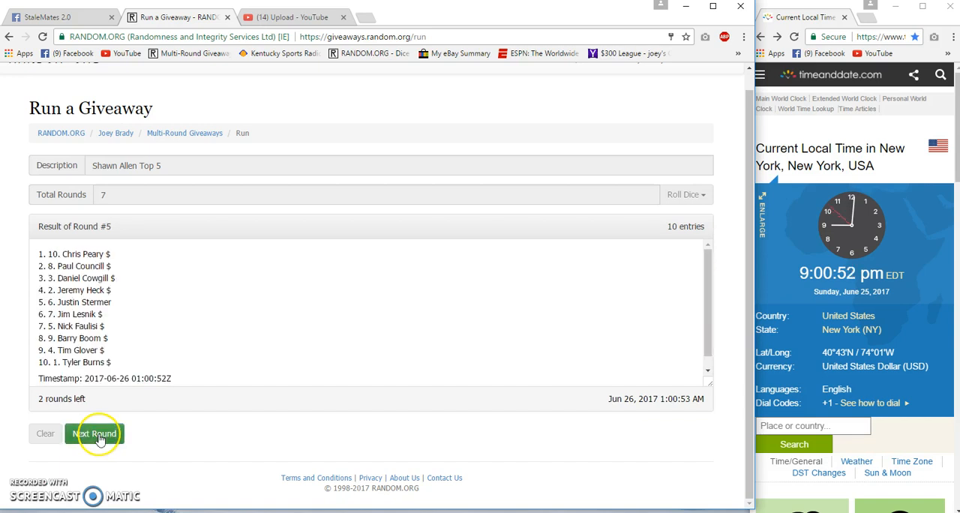
{"action": "left_click", "coordinate": [93, 434]}
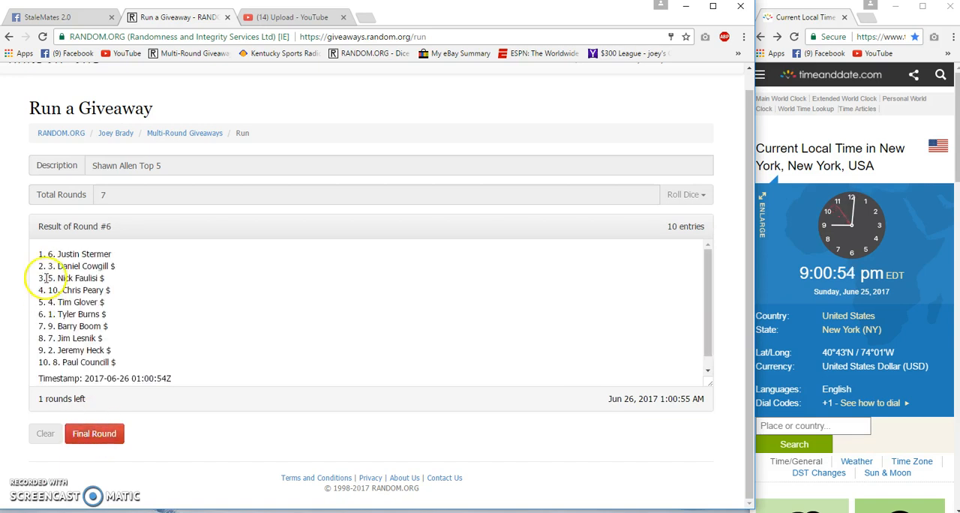
{"action": "mouse_move", "coordinate": [171, 264]}
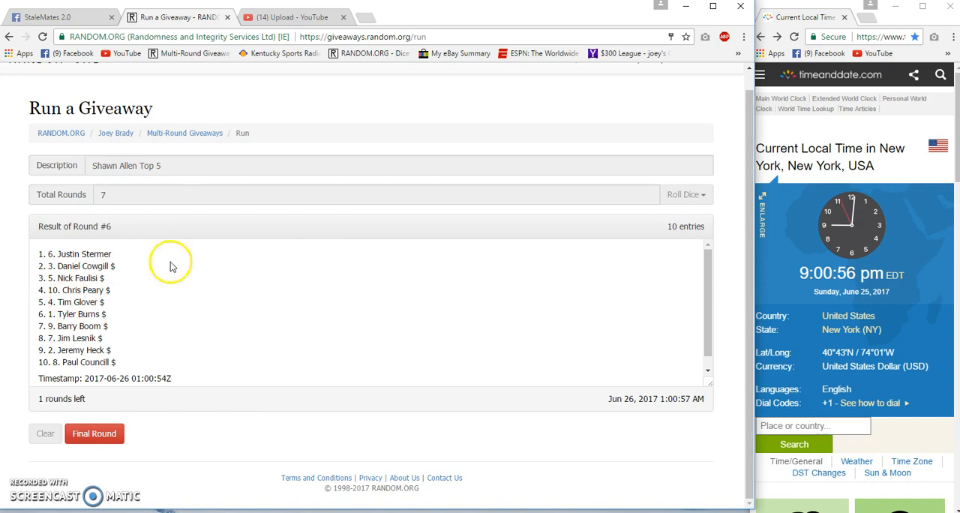
{"action": "left_click", "coordinate": [53, 16]}
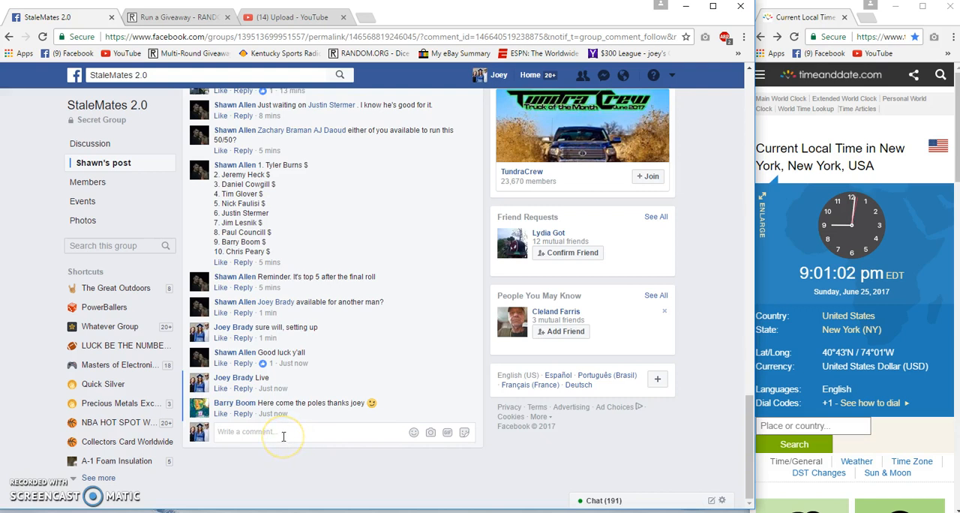
Step: Comment 'good luck' in the Facebook giveaway thread
{"action": "type", "text": "good luck"}
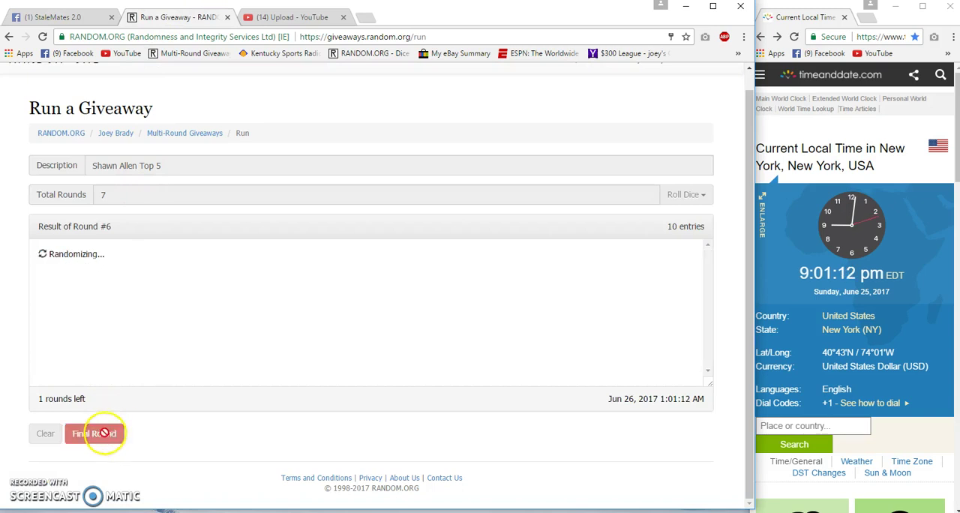
Step: Run the final round 7, highlight its top five names, and reply 'Done' in the Facebook thread
{"action": "left_click", "coordinate": [93, 434]}
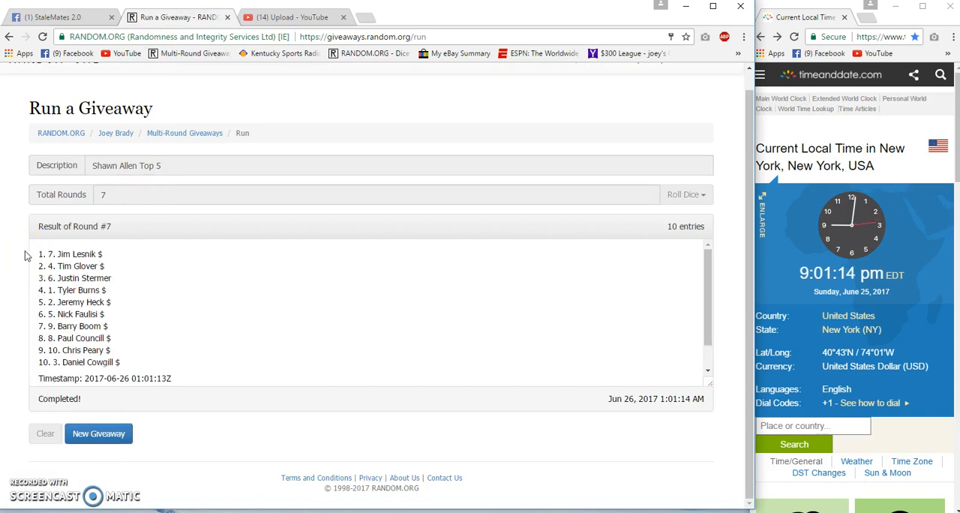
{"action": "left_click_drag", "start_coordinate": [45, 253], "coordinate": [120, 278]}
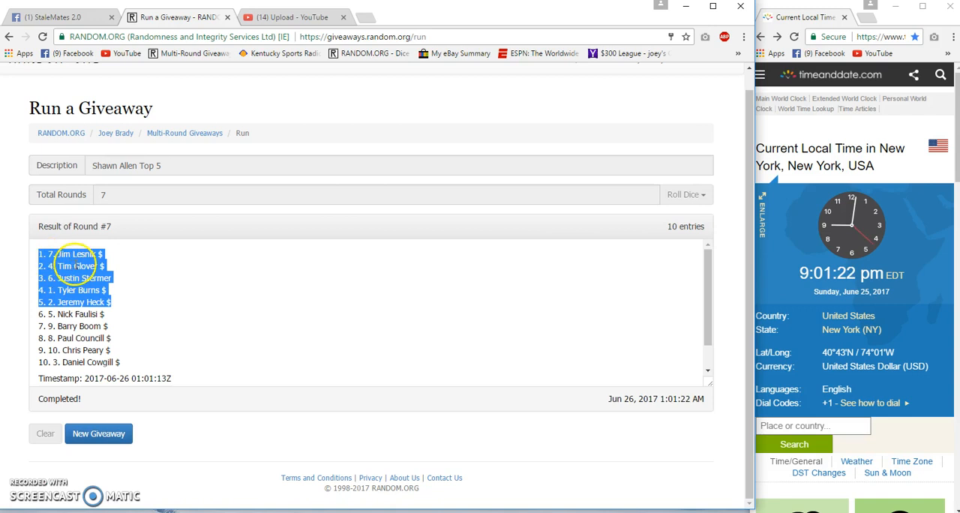
{"action": "mouse_move", "coordinate": [36, 67]}
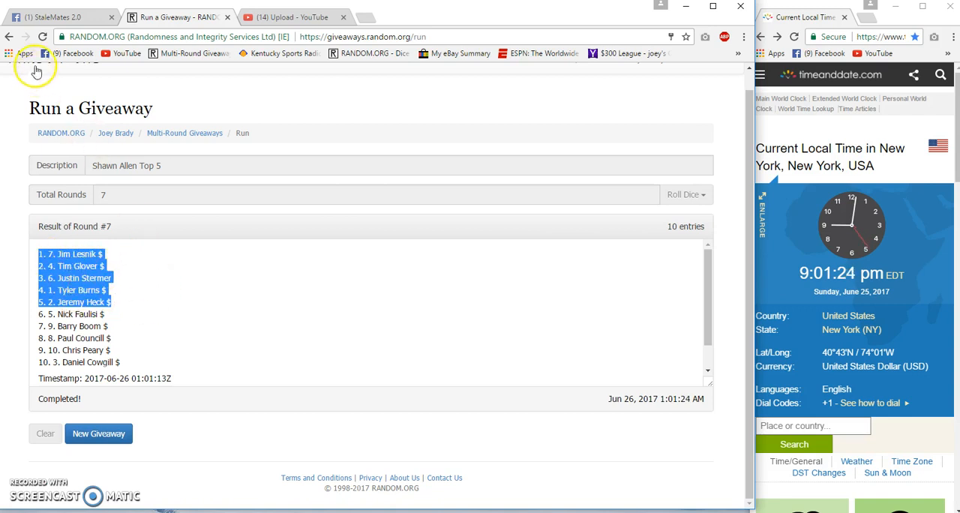
{"action": "mouse_move", "coordinate": [174, 352]}
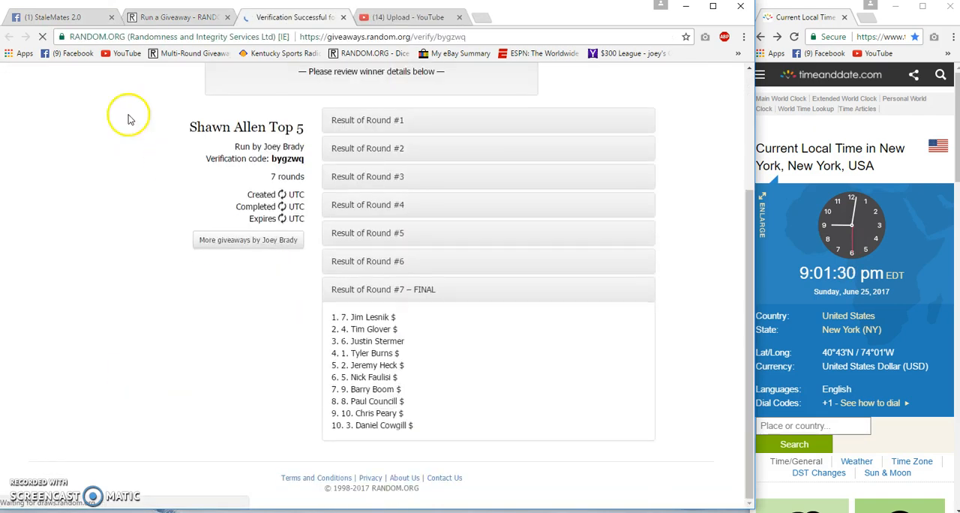
{"action": "left_click", "coordinate": [57, 16]}
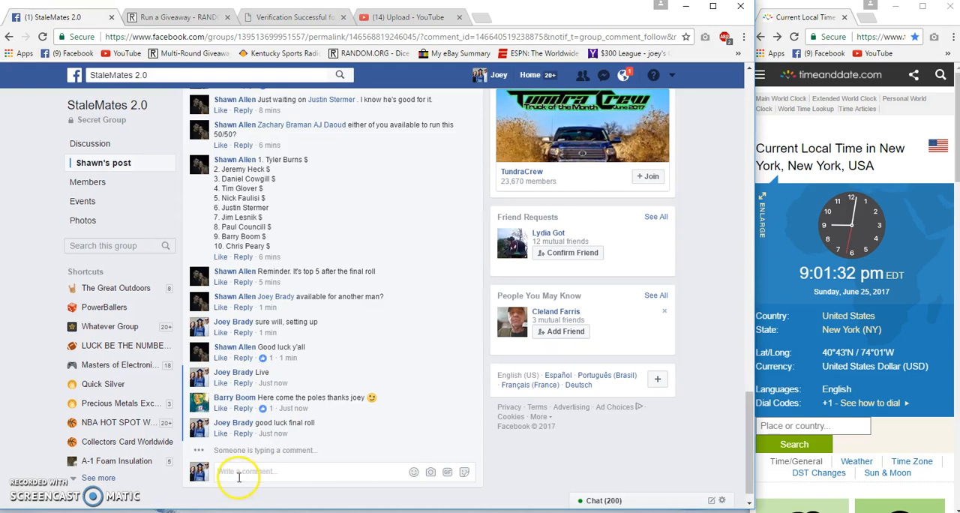
{"action": "type", "text": "Done"}
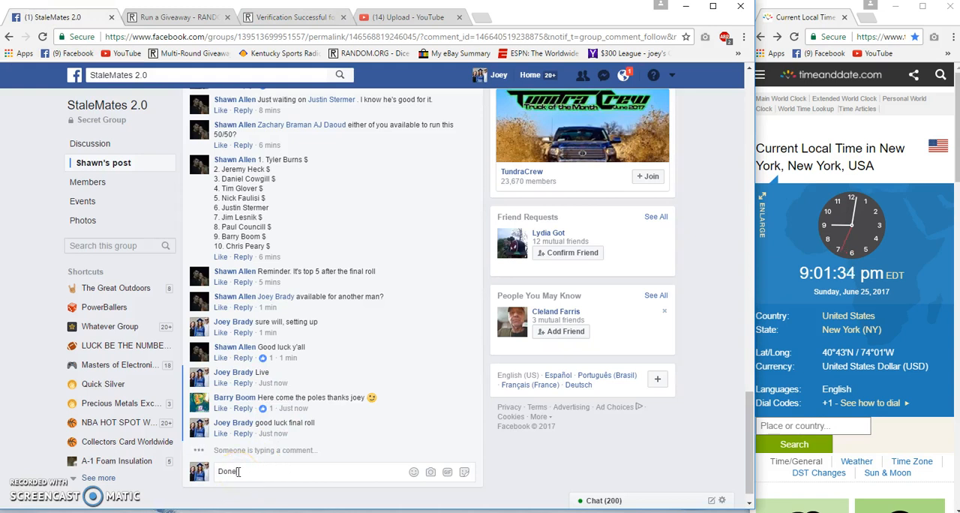